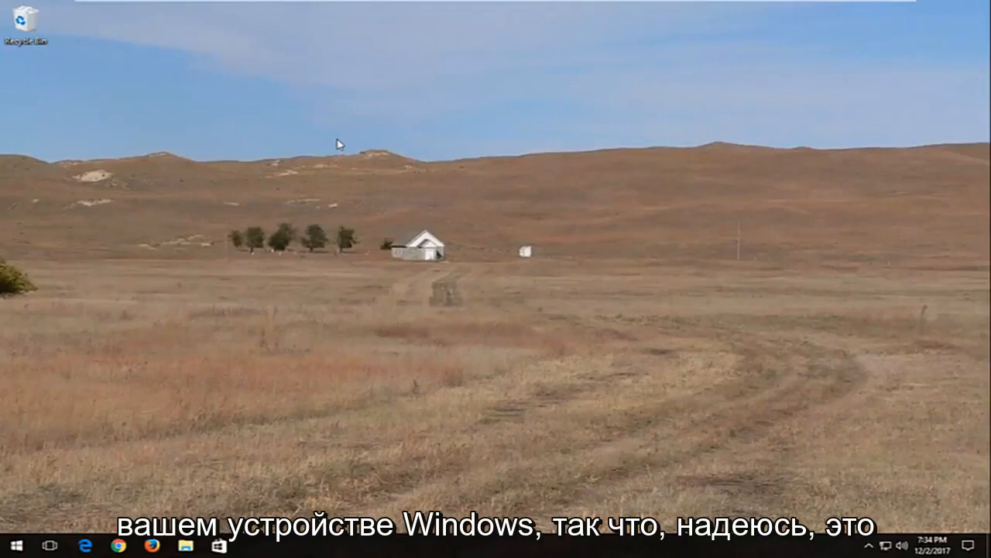
Step: Bring up the Windows 10 Start menu from the taskbar
left_click(9, 545)
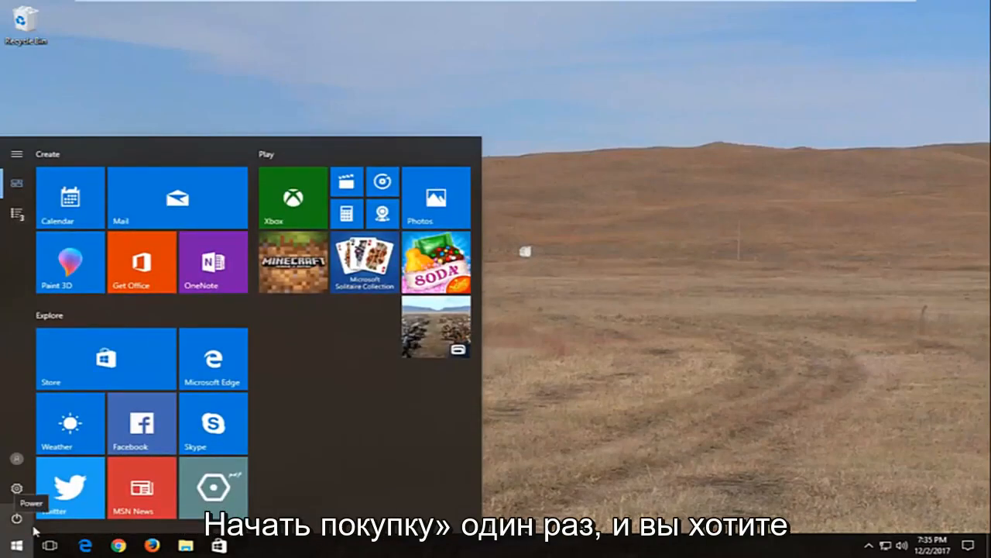
Step: Search 'cmd' and launch Command Prompt as administrator, approving the UAC prompt
type("cmd")
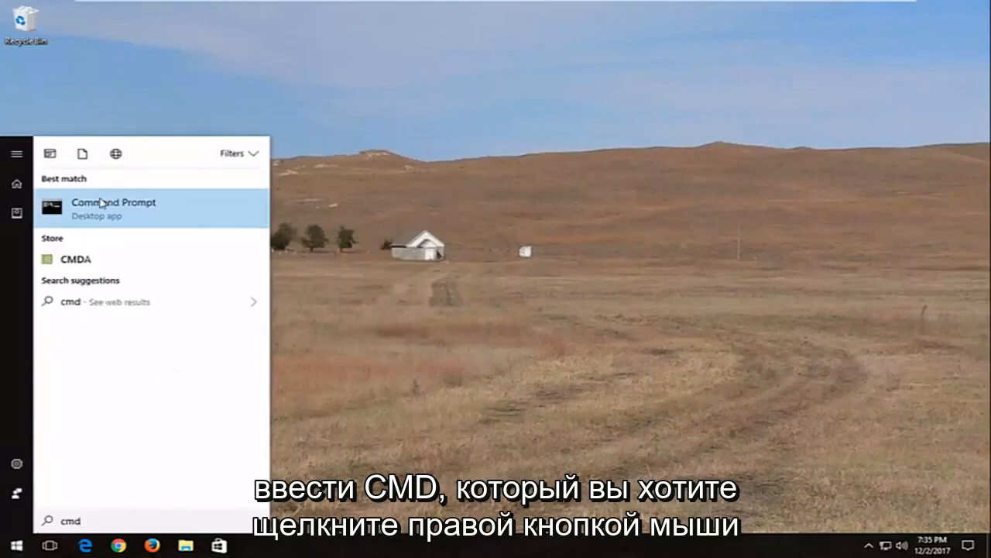
right_click(113, 208)
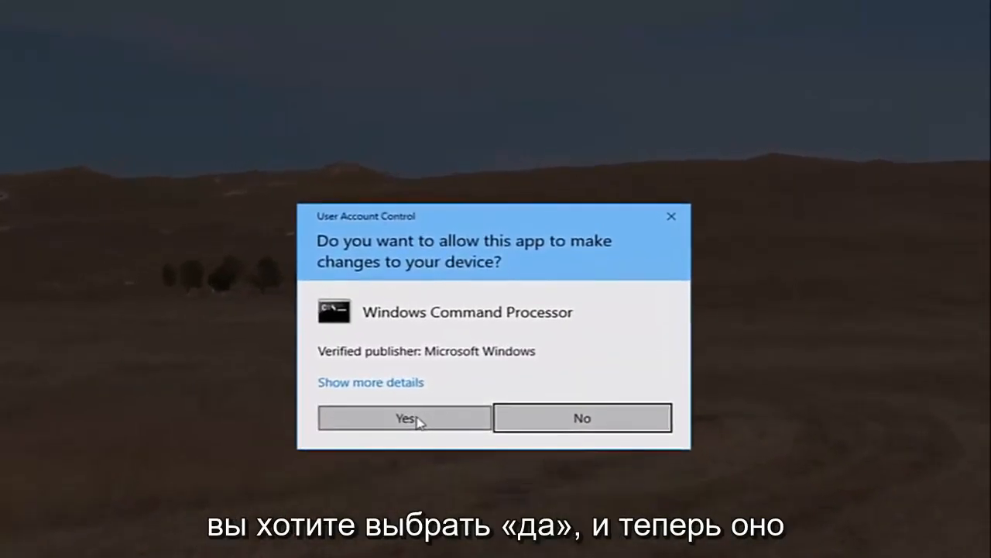
left_click(403, 418)
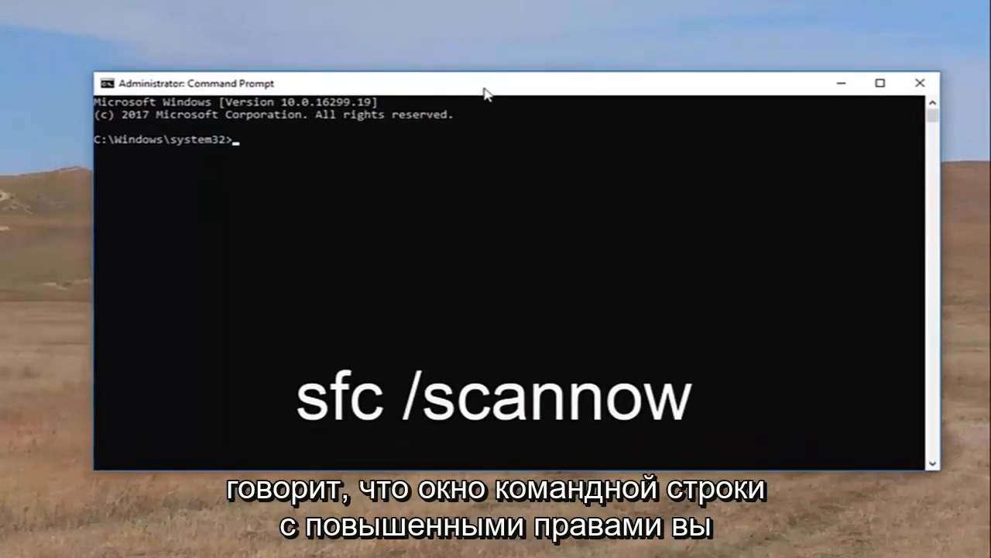
Step: Run 'sfc /scannow' and leave the verification scanning in the background
type("s")
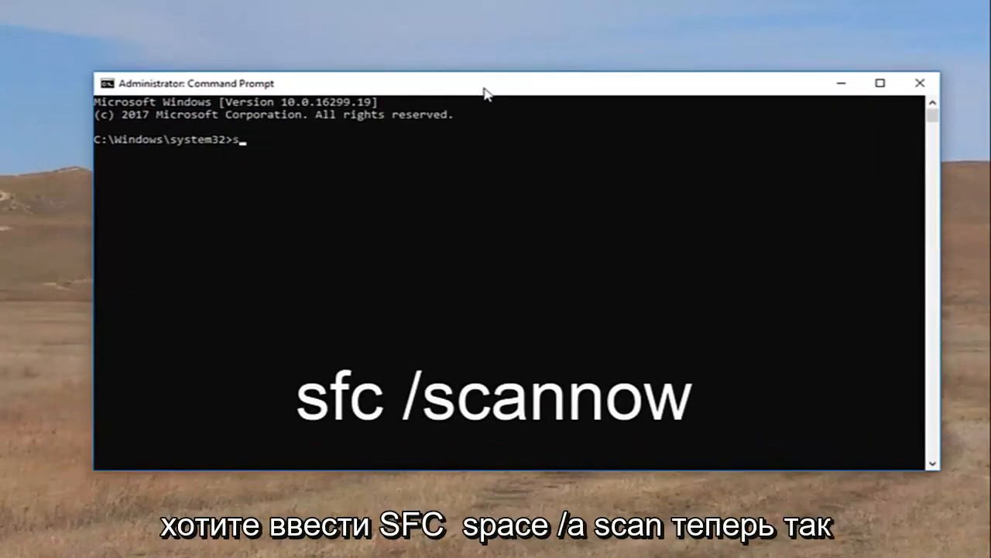
type("fc")
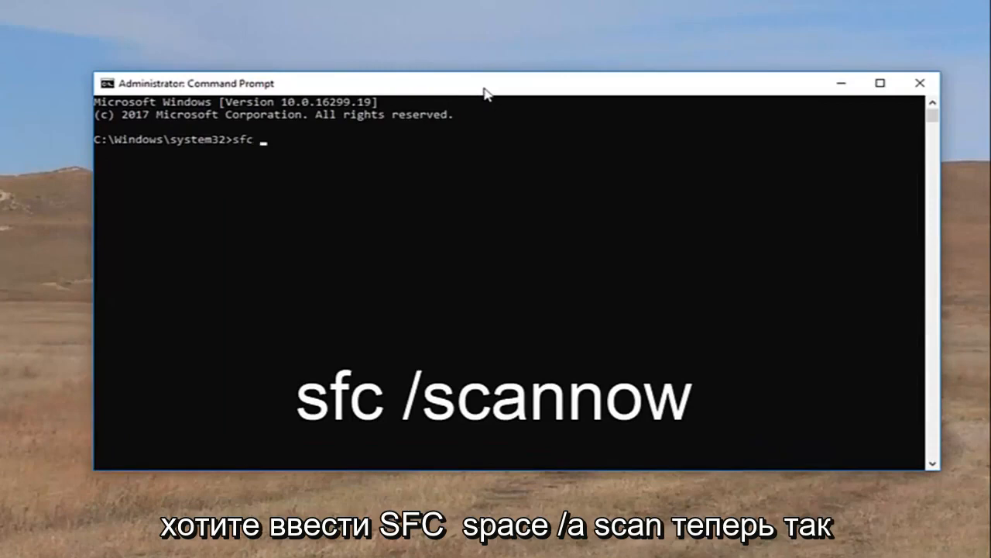
type("/scann")
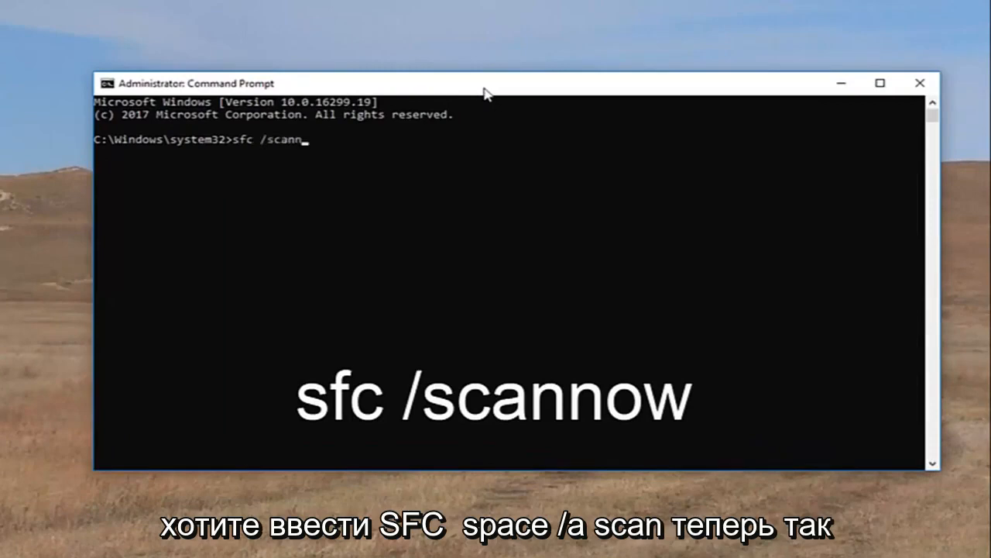
type("ow")
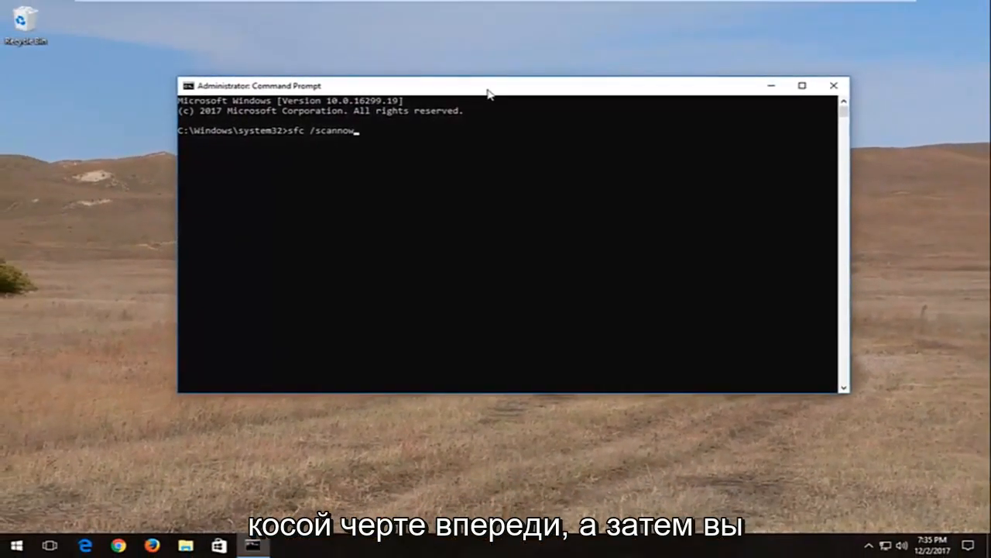
key("Return")
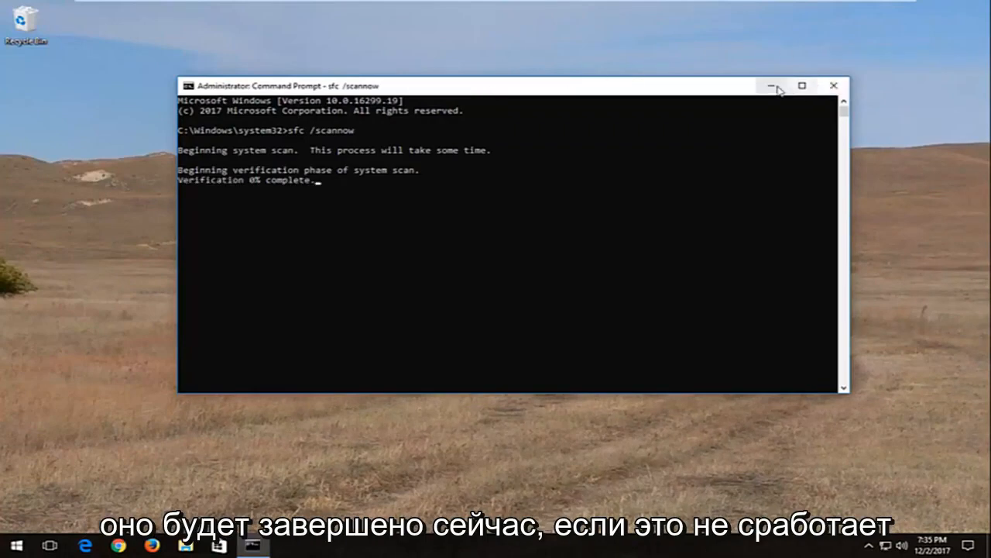
left_click(12, 546)
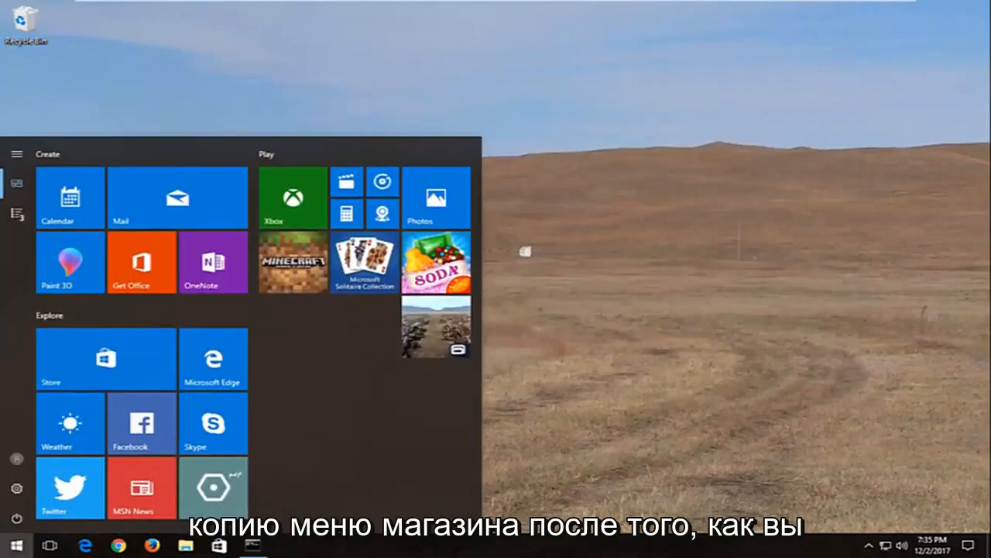
Step: Search 'cmd' again and launch a second administrator Command Prompt, approving UAC
type("cmd")
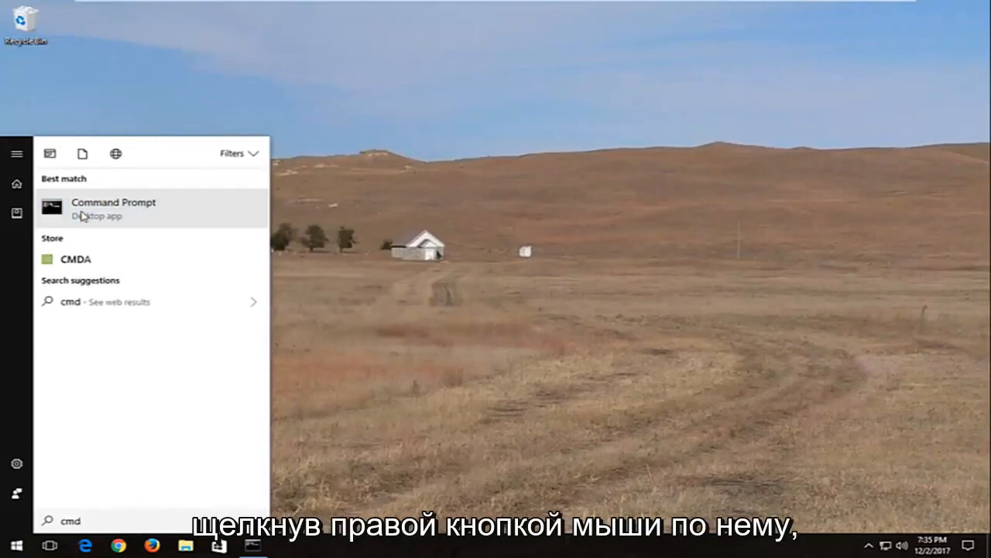
mouse_move(112, 229)
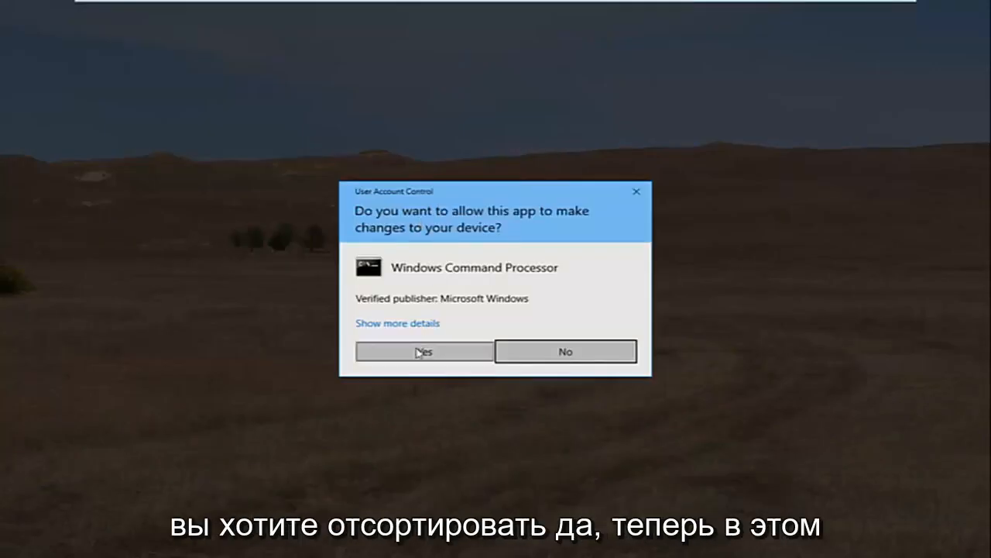
left_click(425, 350)
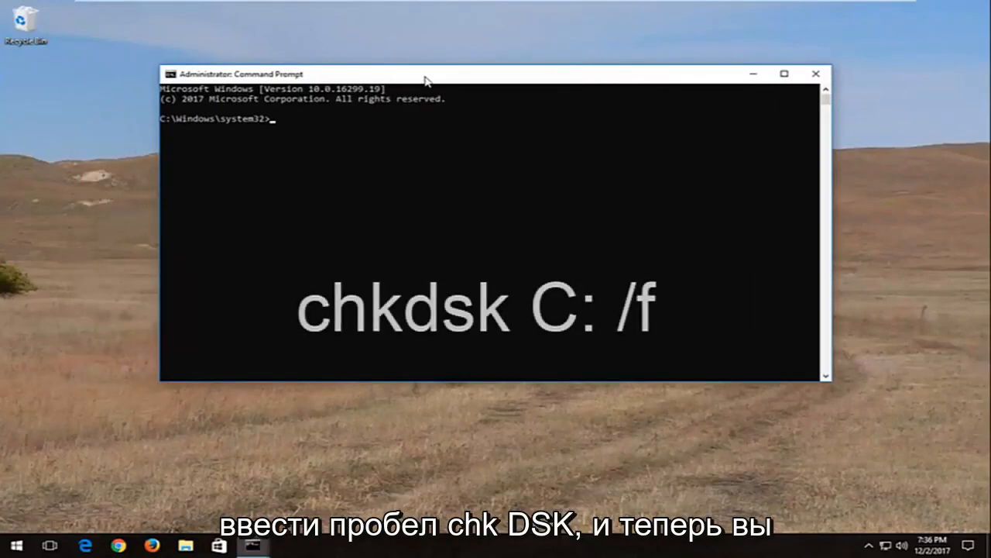
Step: Enter 'chkdsk C: /f' at the system32 prompt without running it
type("chkdsk")
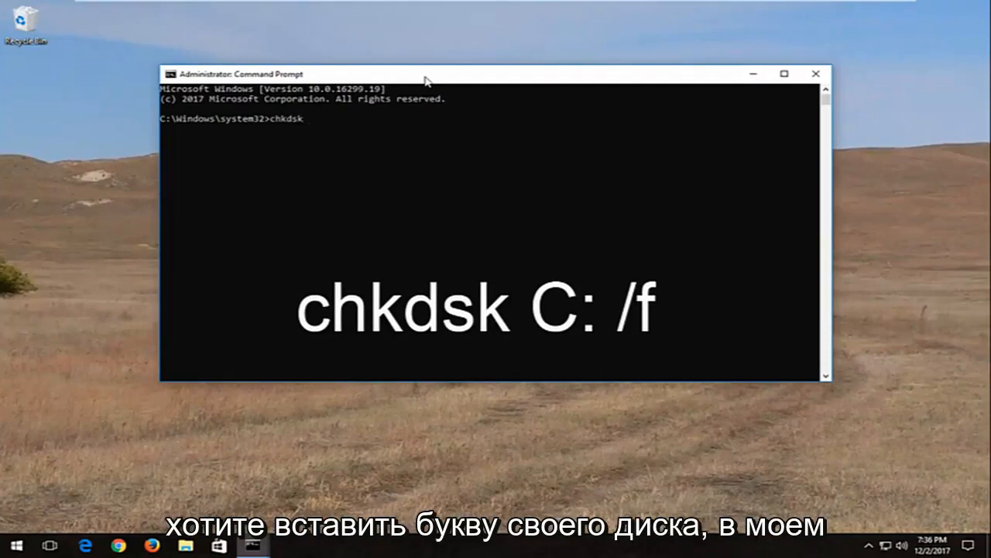
type("C")
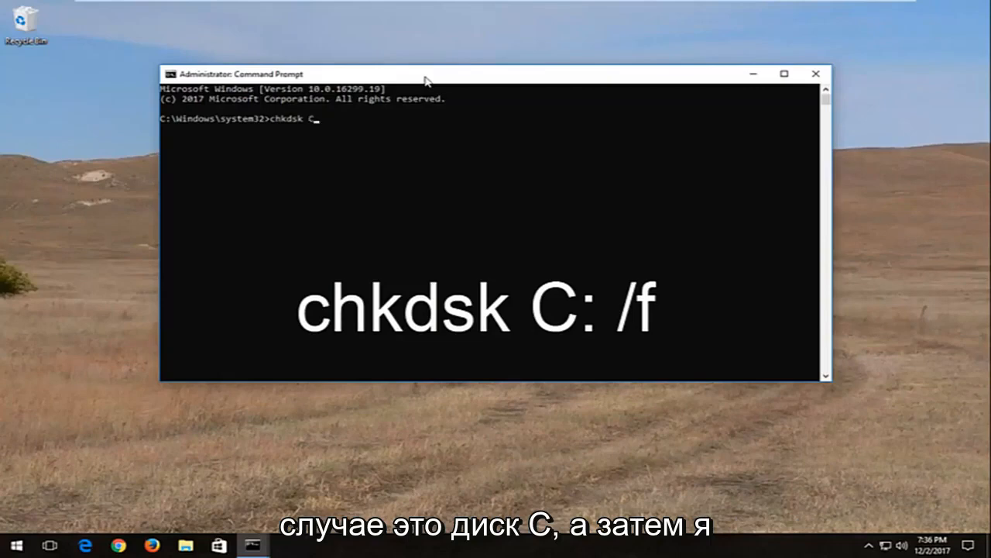
type(":")
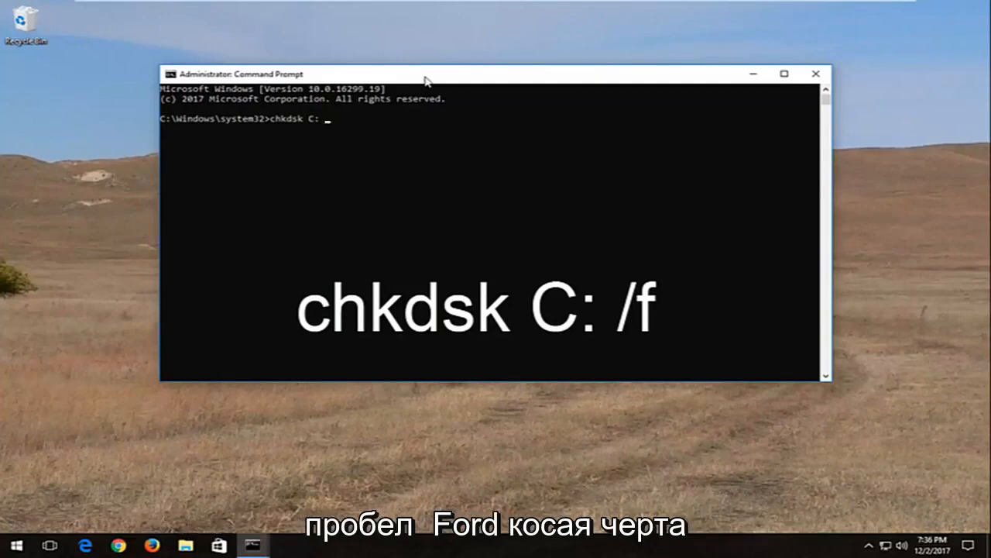
type("/")
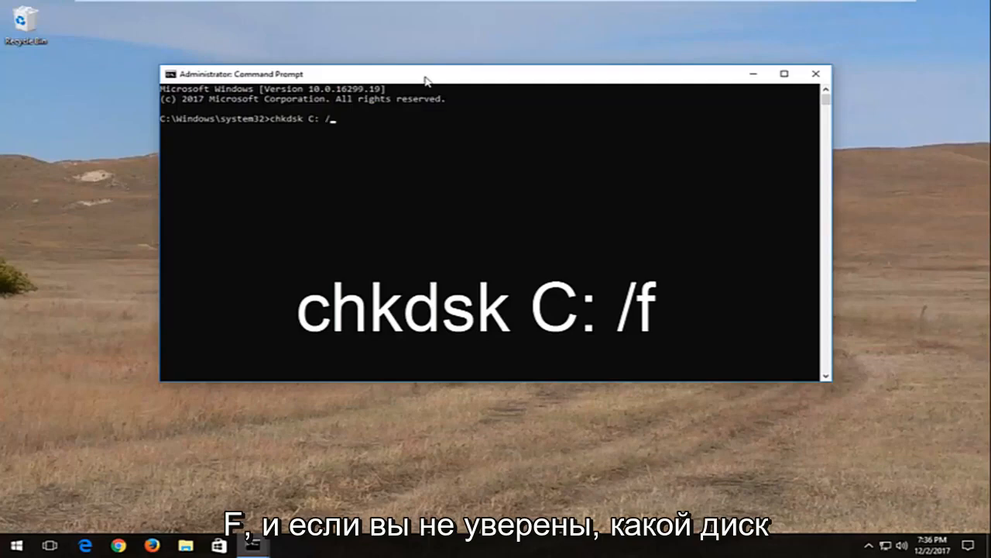
type("f")
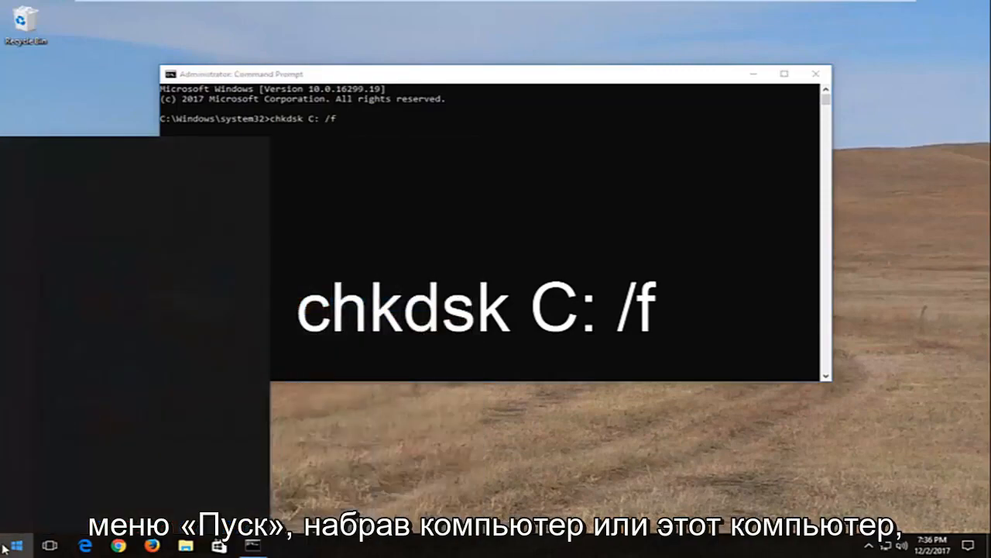
Step: Check in This PC that Local Disk (C:) is the Windows drive, then return to Command Prompt
left_click(13, 546)
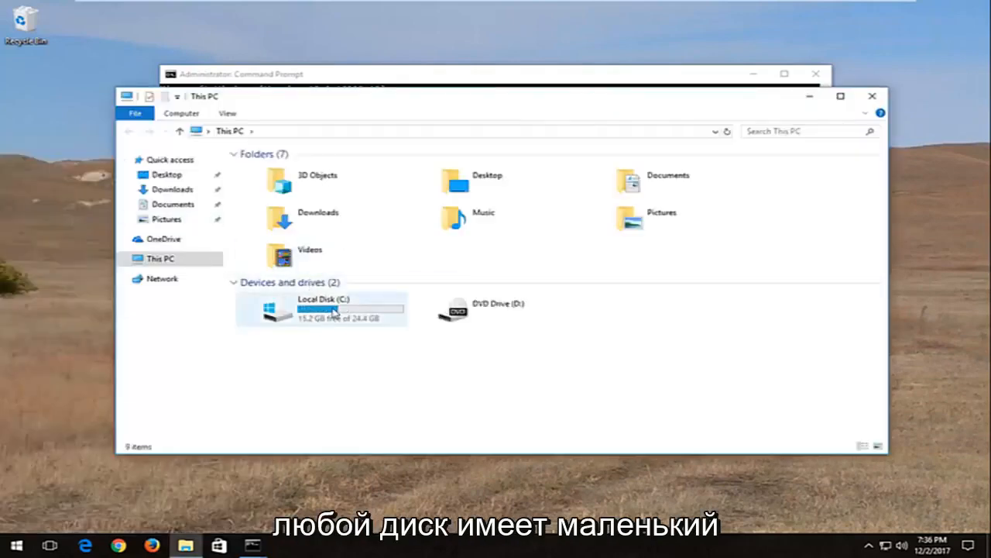
left_click(318, 309)
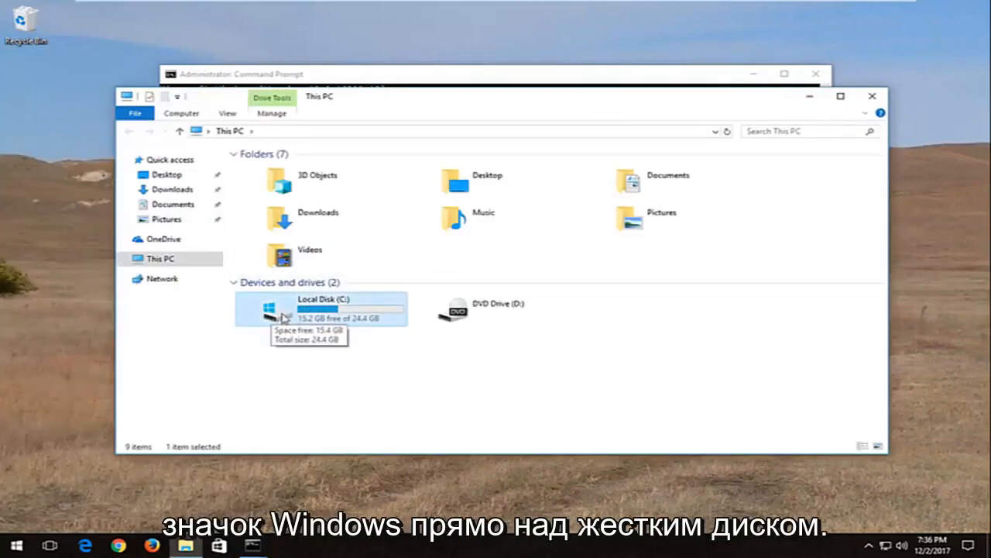
mouse_move(354, 308)
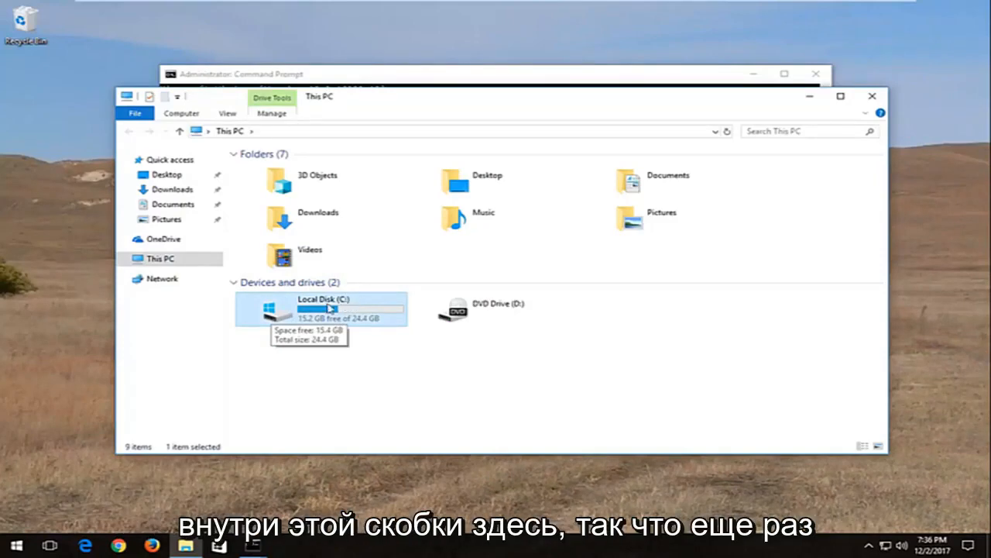
left_click(496, 75)
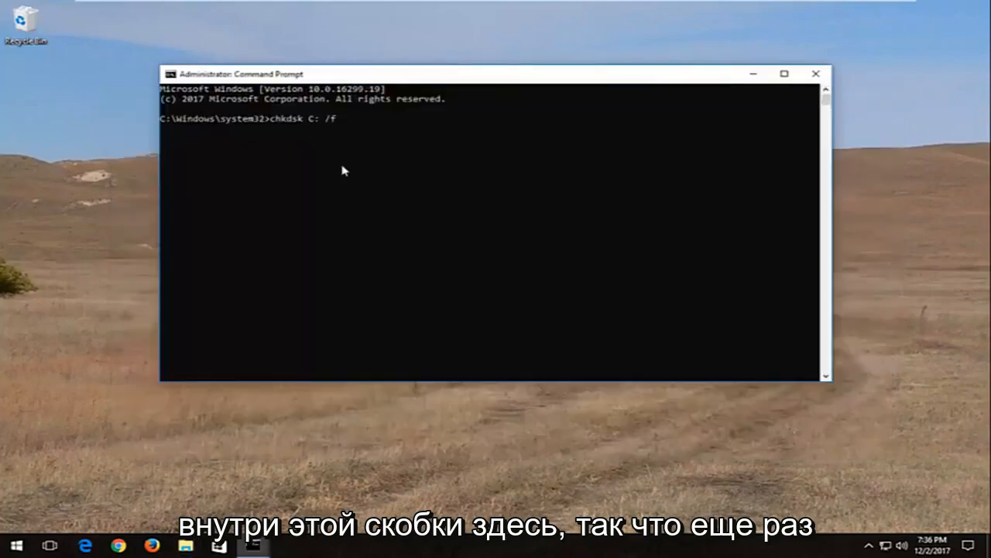
mouse_move(334, 195)
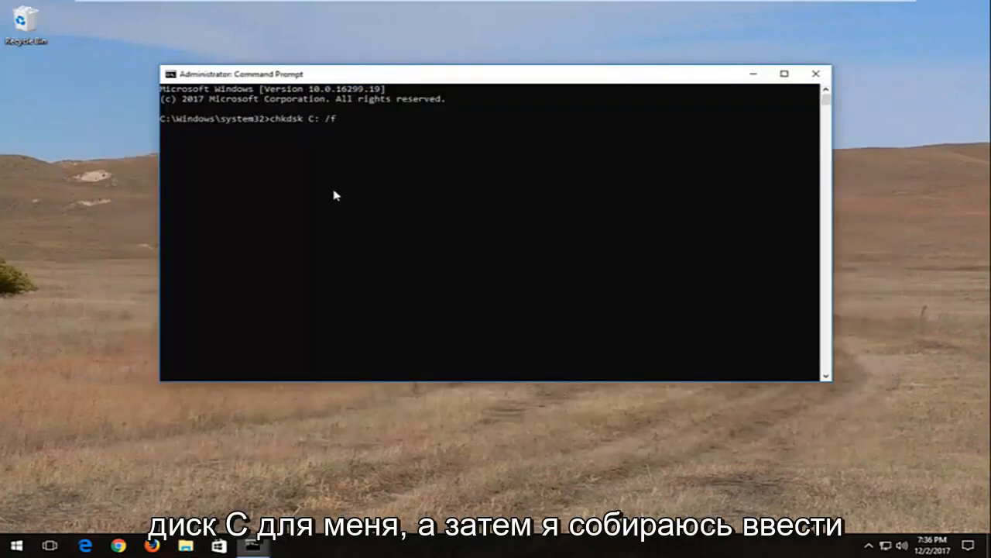
Step: Run 'chkdsk C: /f' and answer y to schedule the check for the next restart
key("Return")
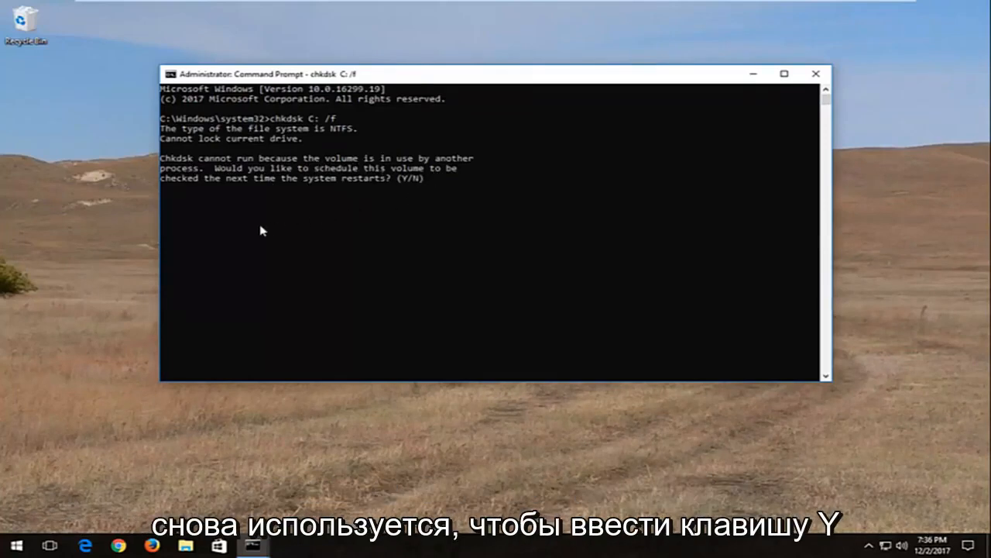
type("y")
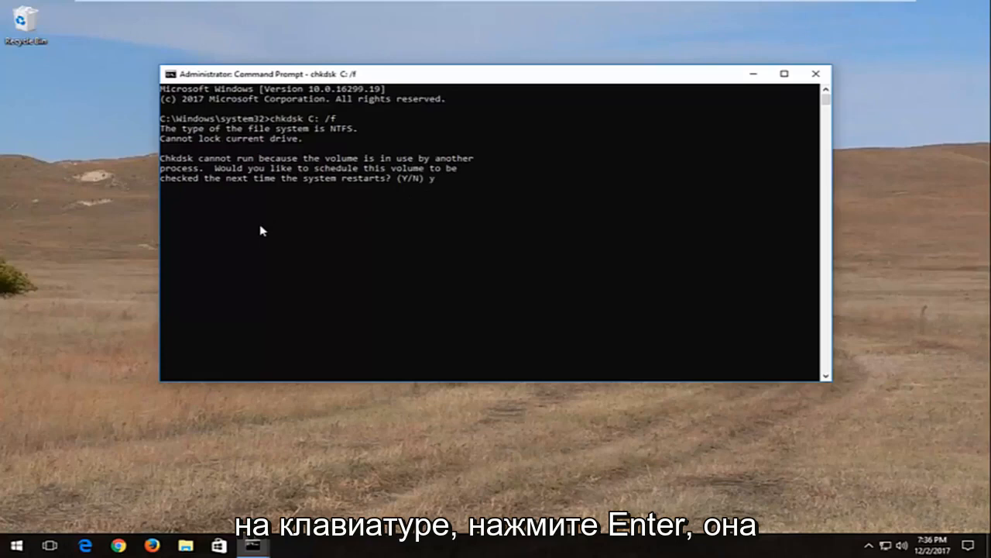
key("Return")
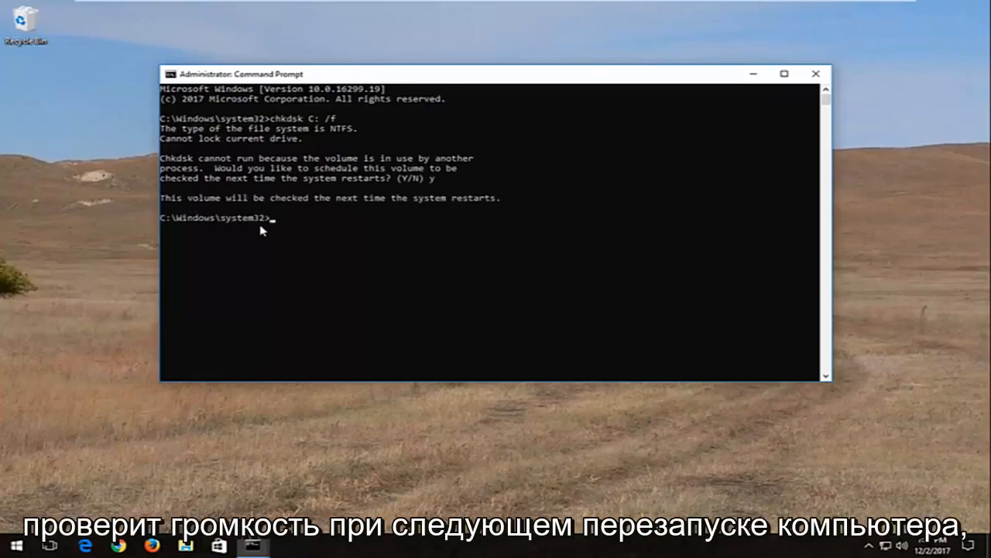